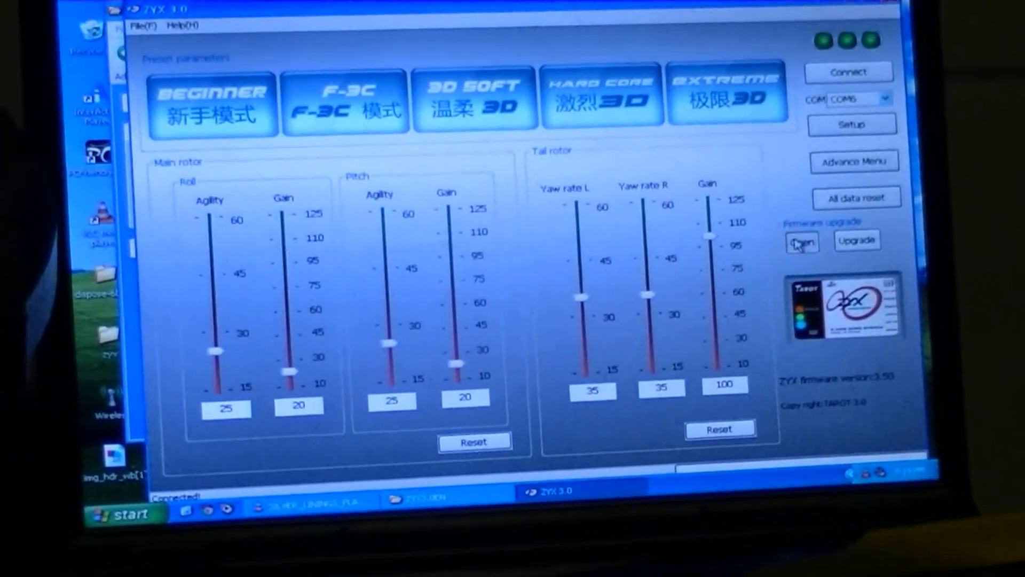
pyautogui.click(801, 241)
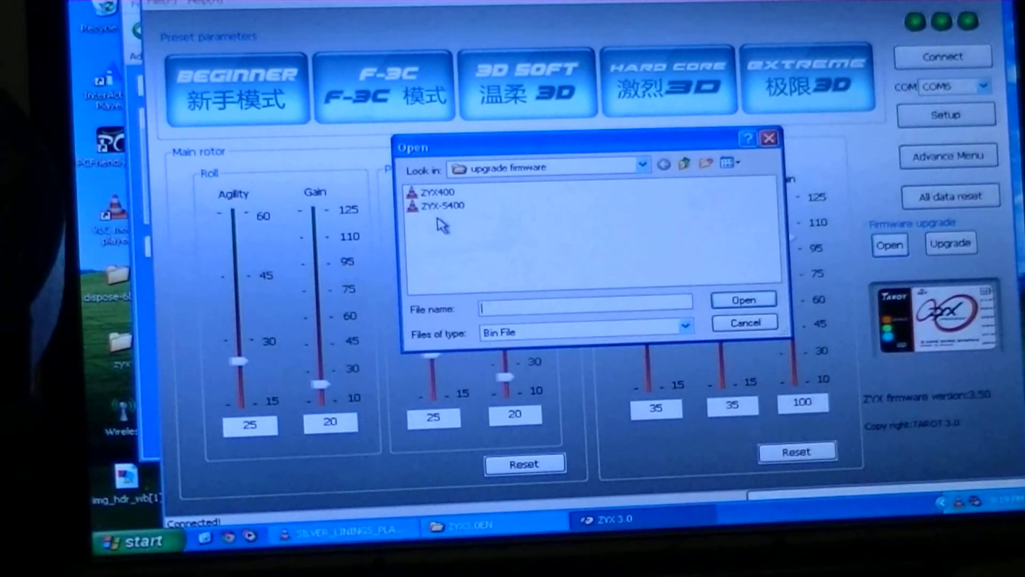
pyautogui.moveTo(431, 205)
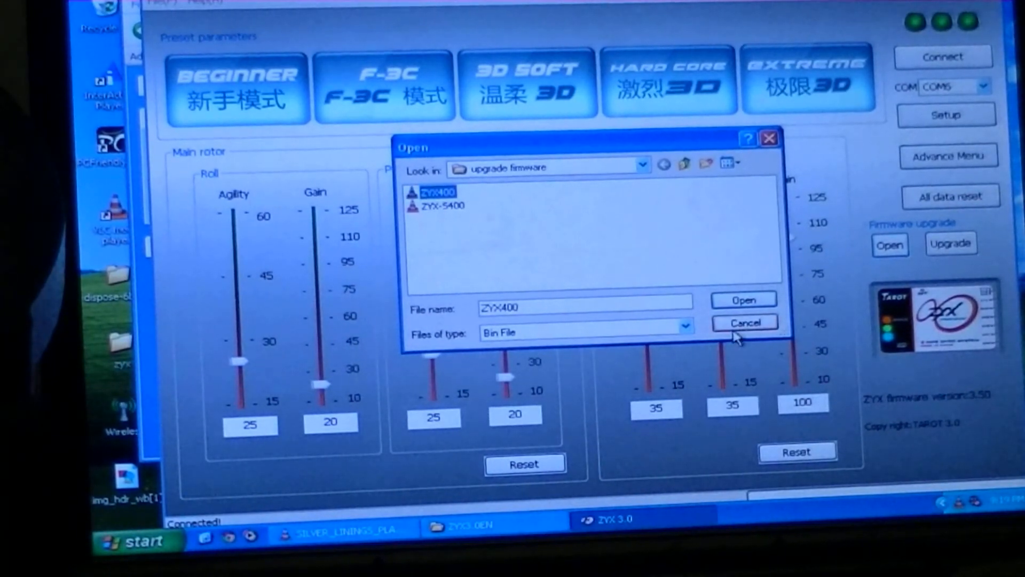
pyautogui.click(745, 322)
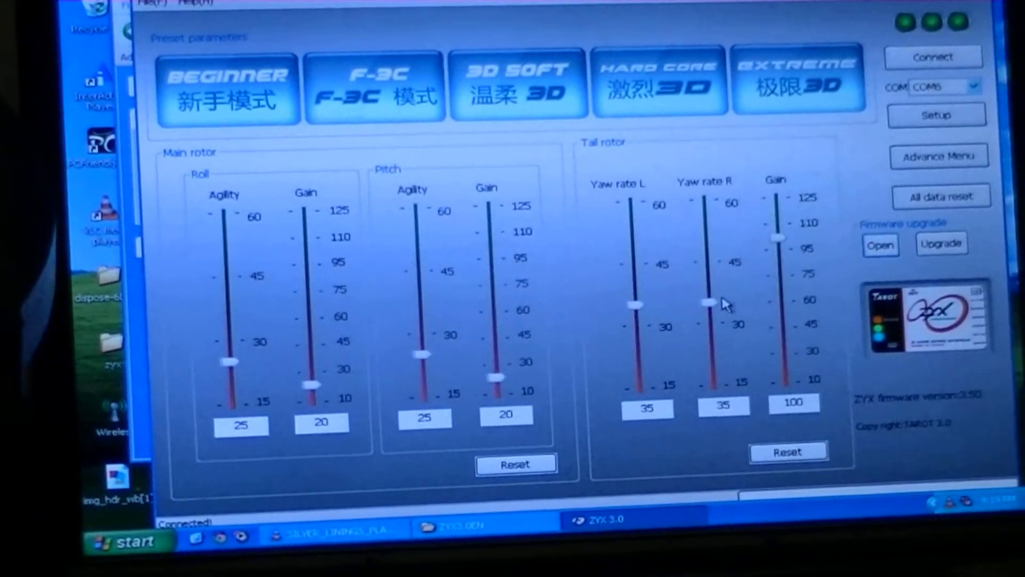